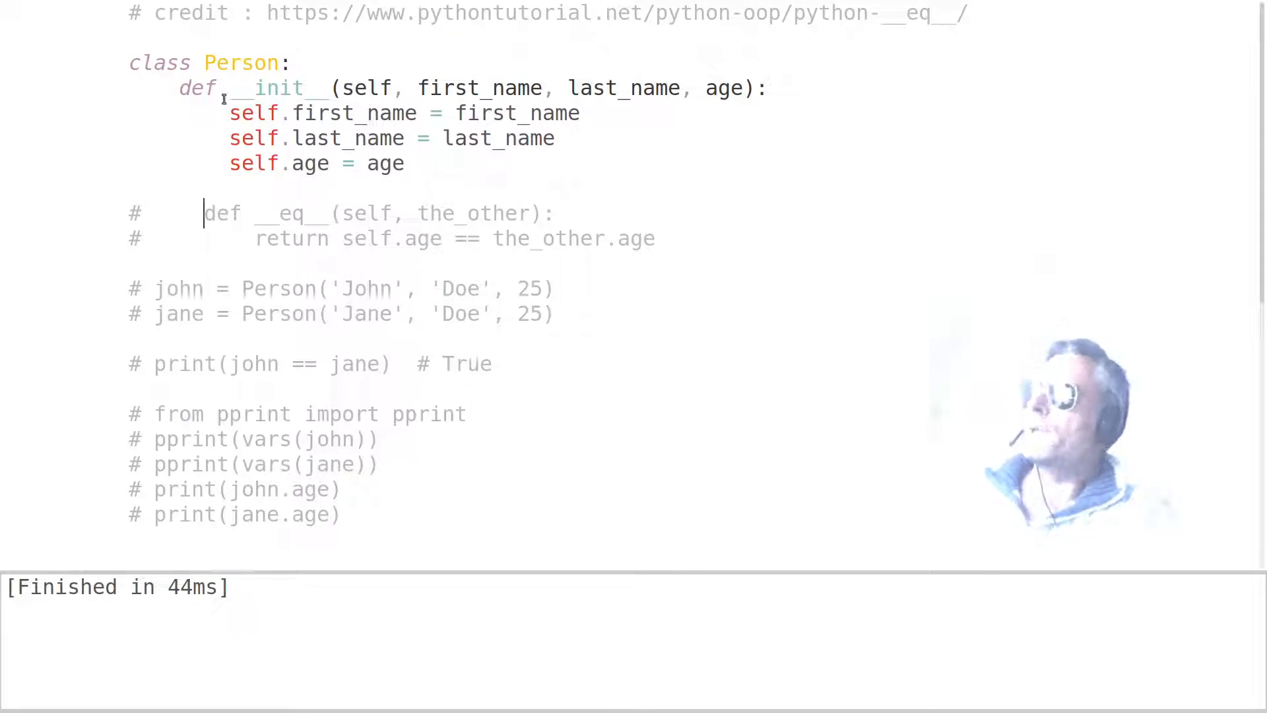
Walk through the Person constructor's def, self and last_name, then run the script to print False
double_click(274, 87)
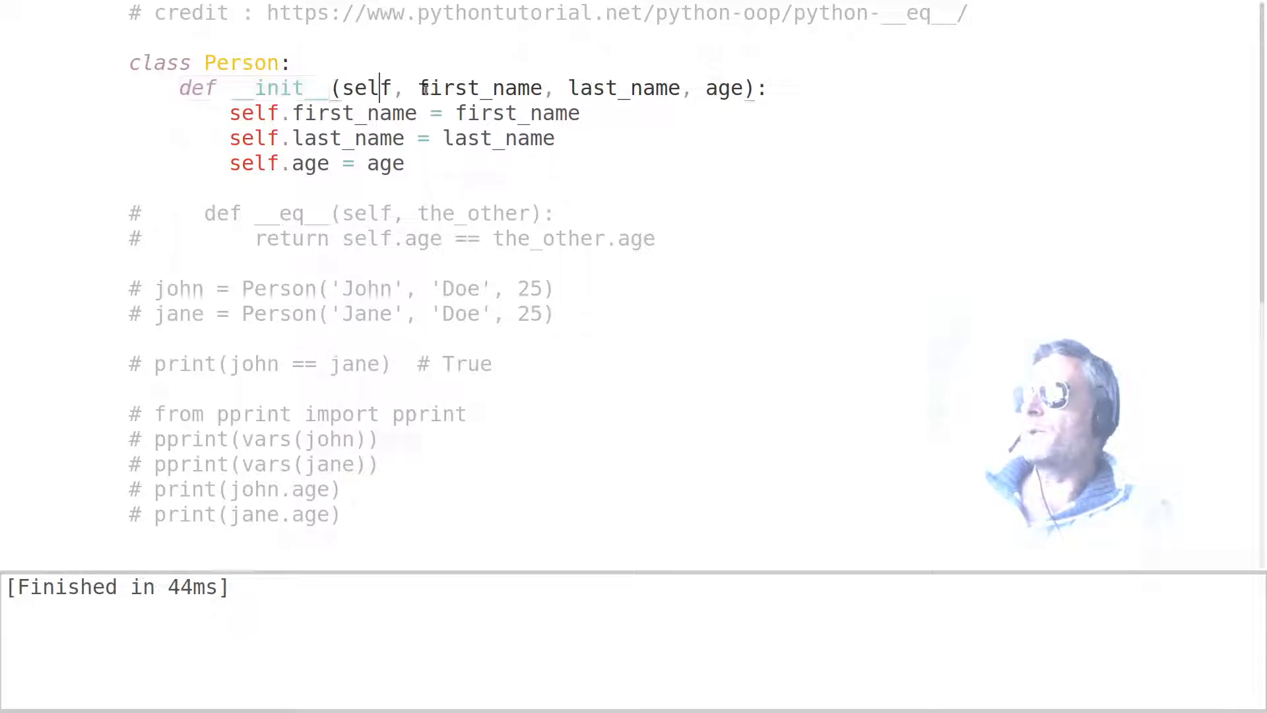
double_click(481, 88)
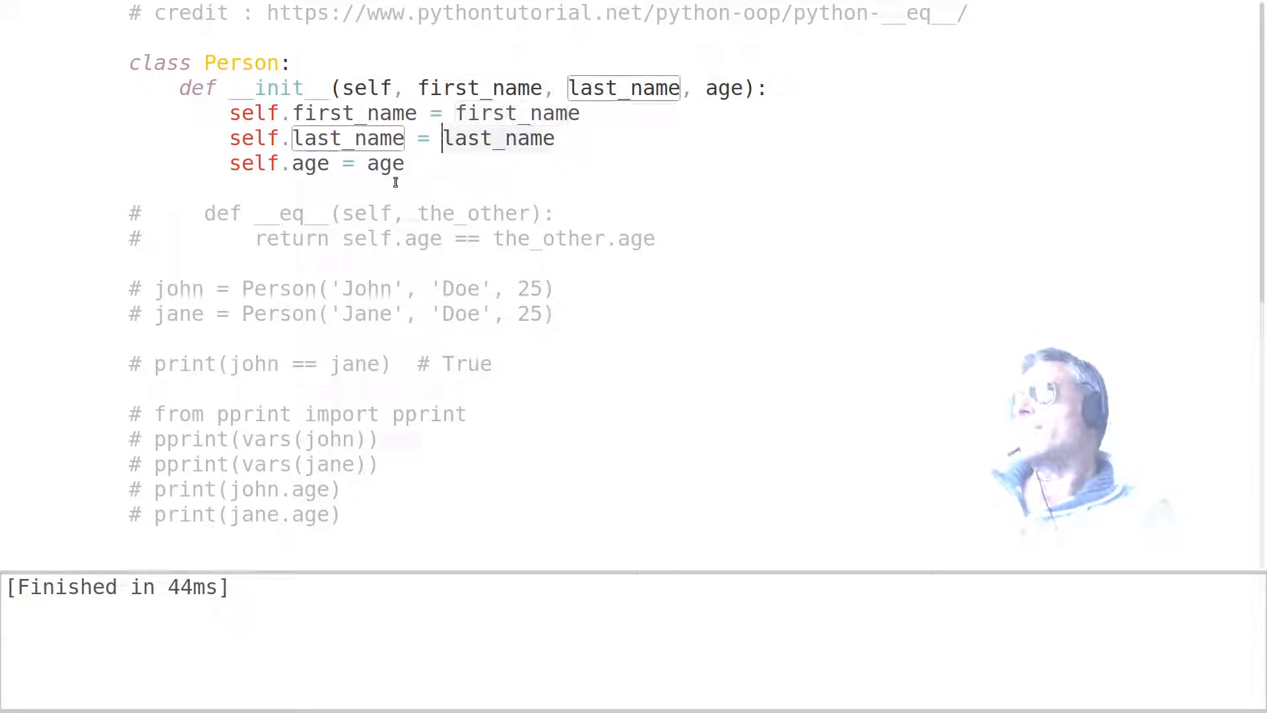
double_click(386, 163)
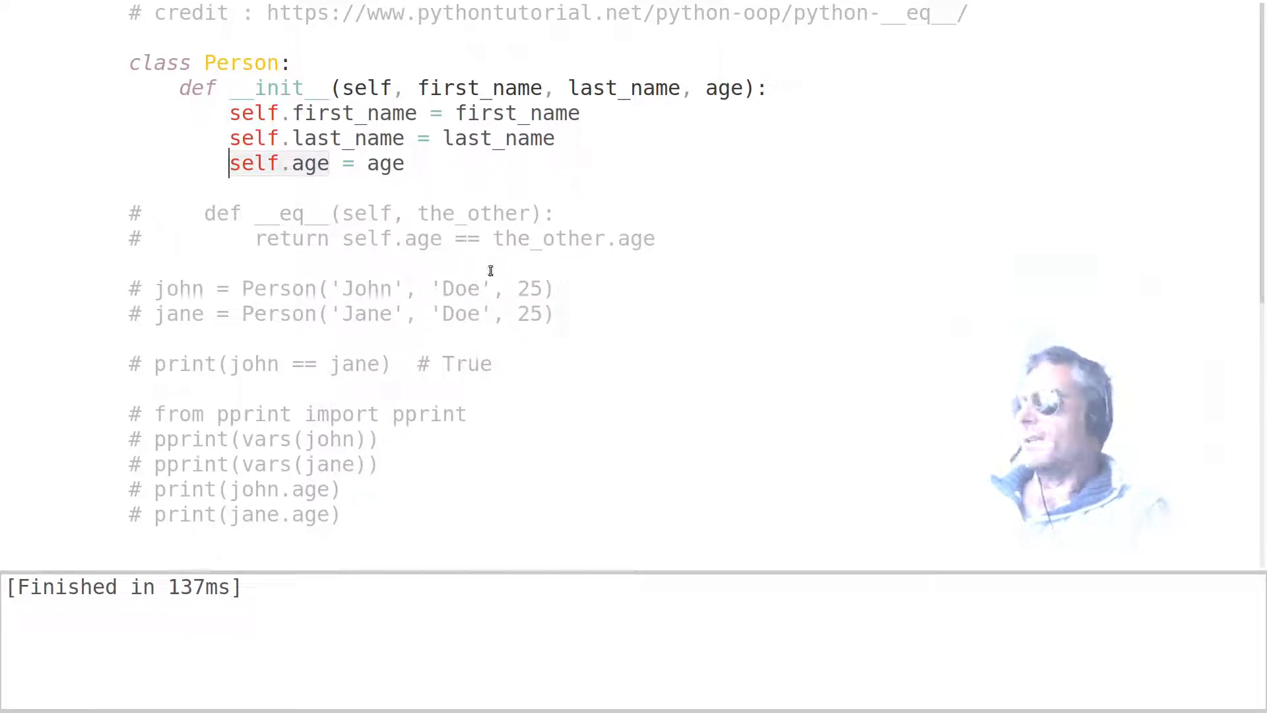
mouse_move(639, 250)
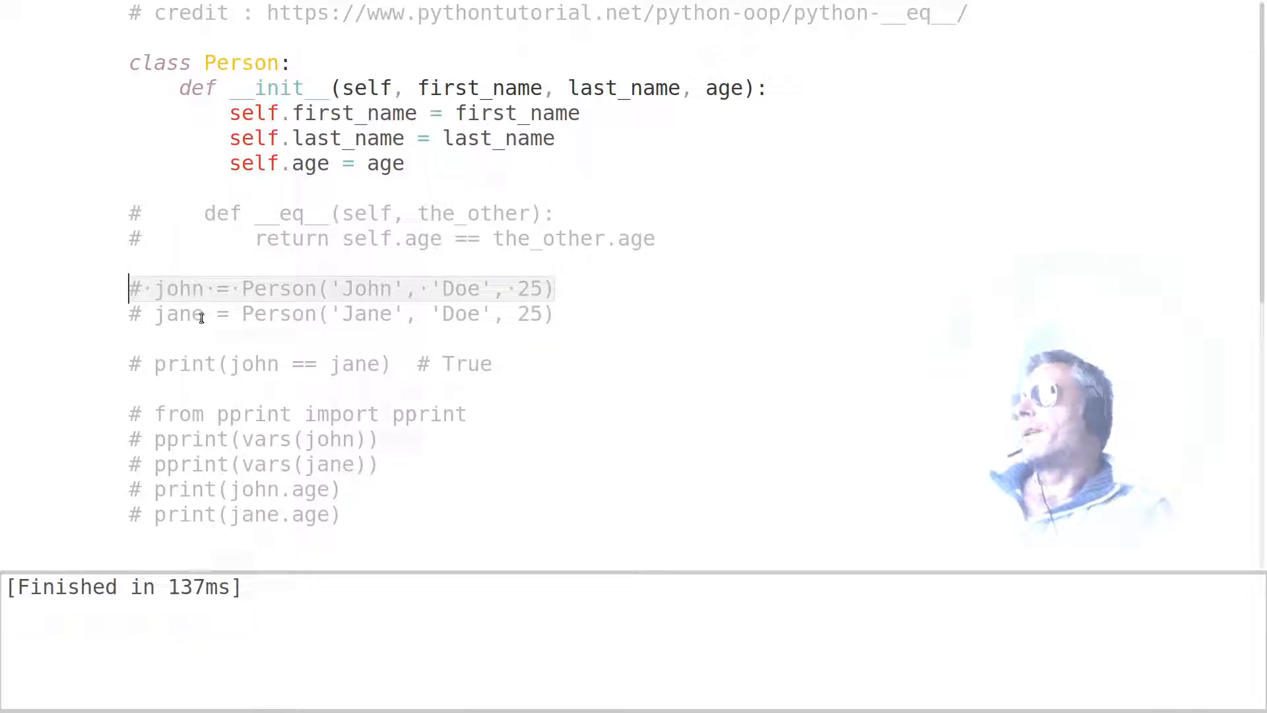
mouse_move(261, 295)
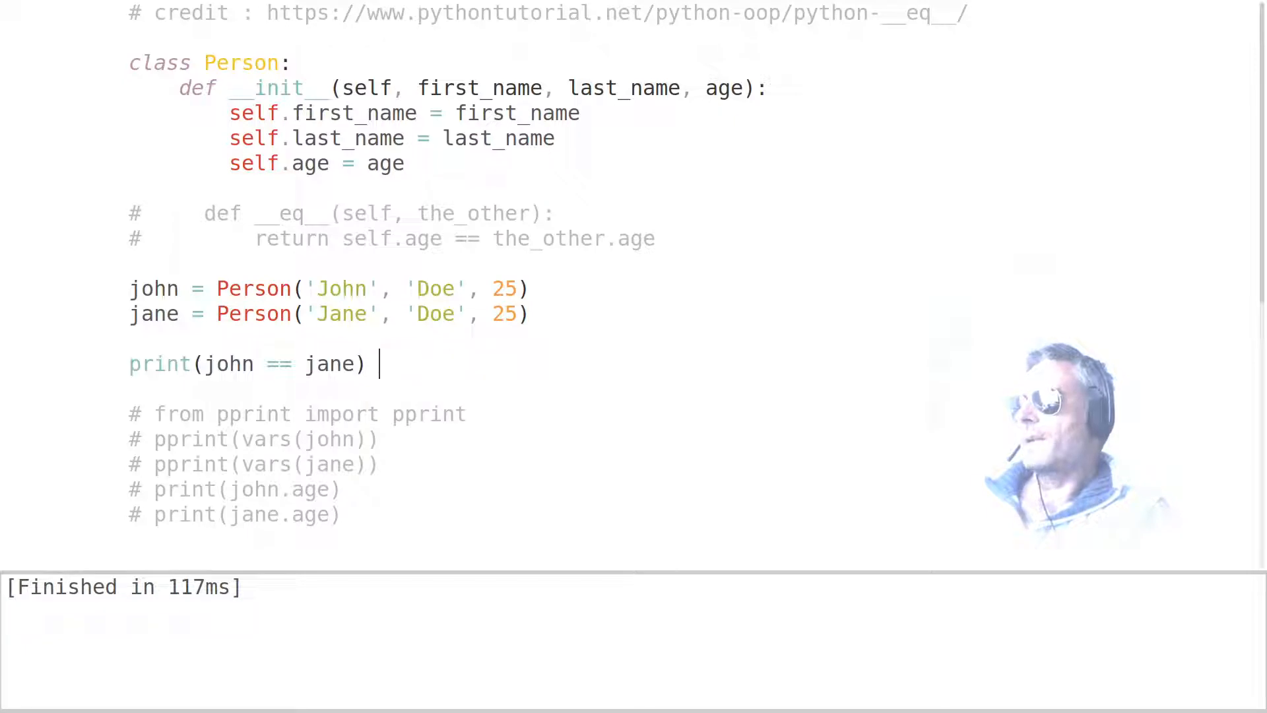
key(ctrl+b)
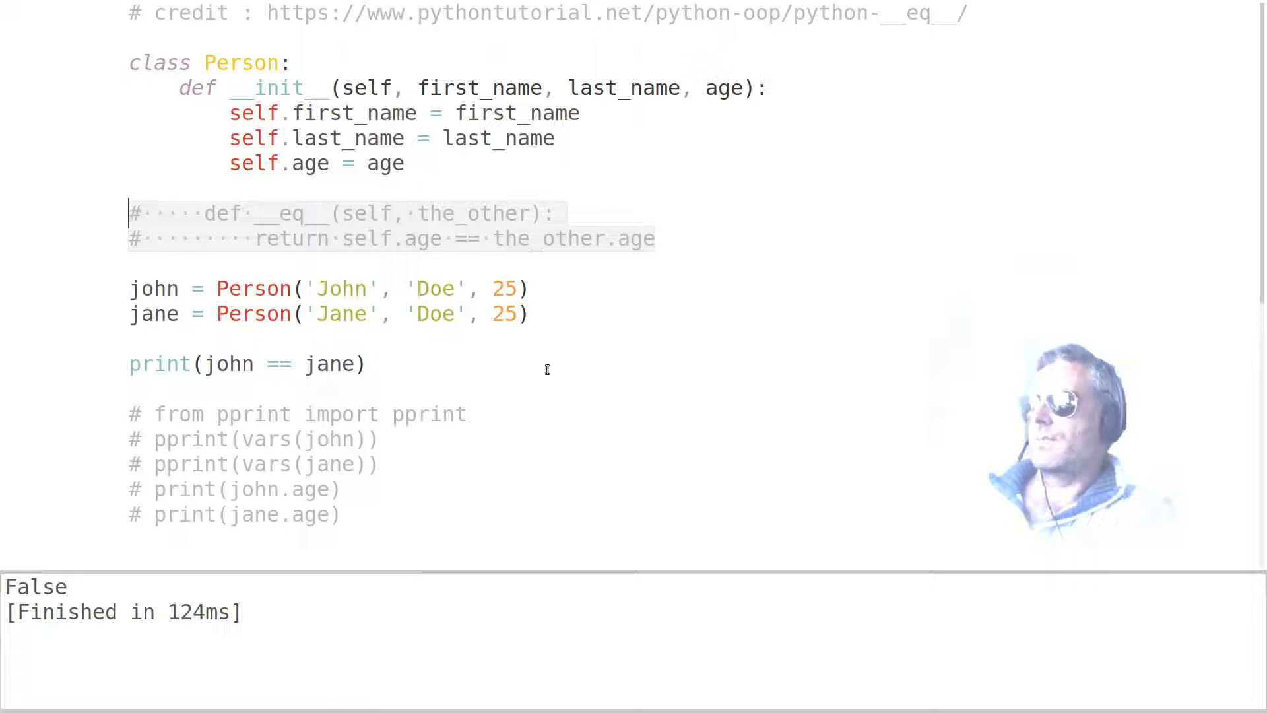
mouse_move(293, 294)
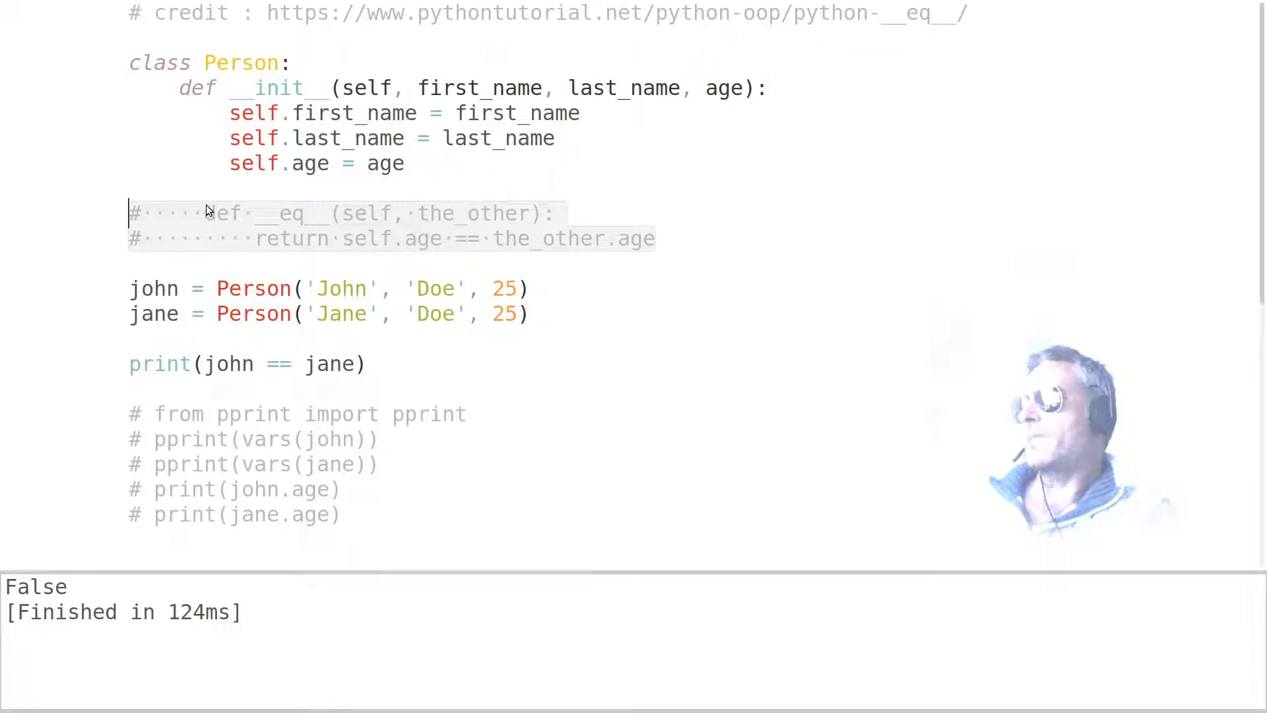
mouse_move(235, 226)
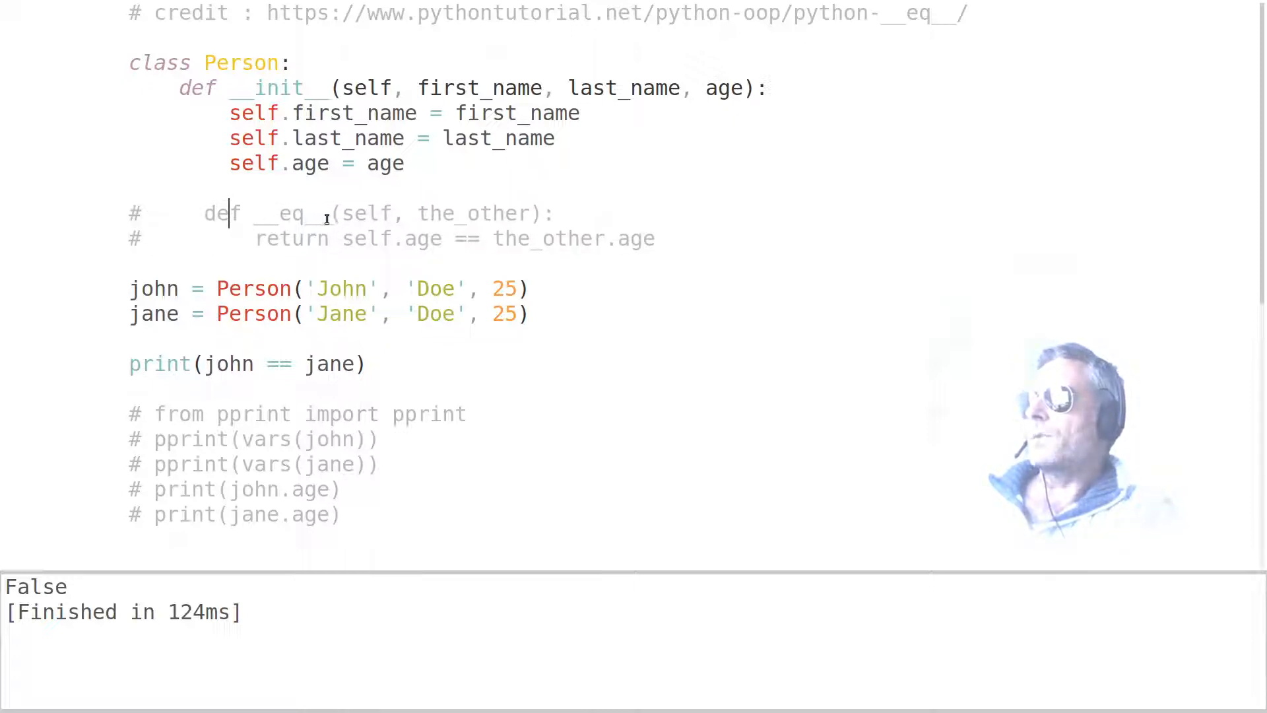
Uncomment the def __eq__ and return lines so Person compares self.age with other.age
double_click(289, 212)
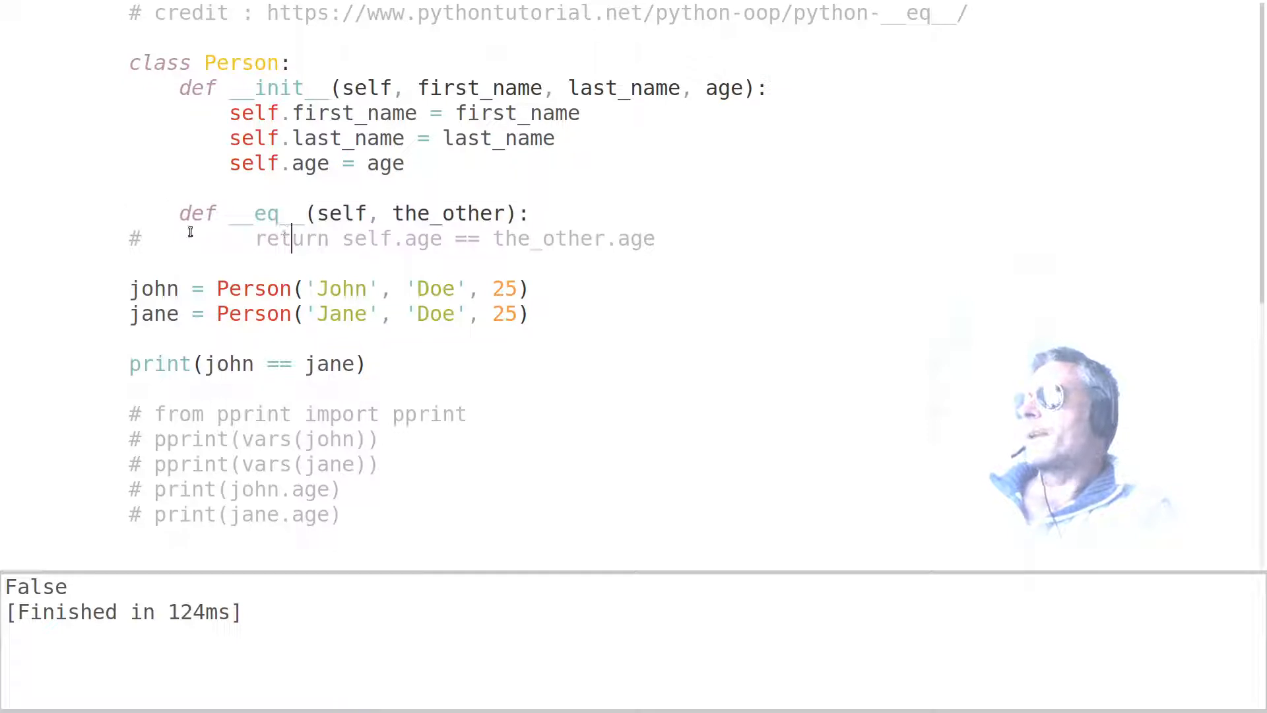
click(180, 213)
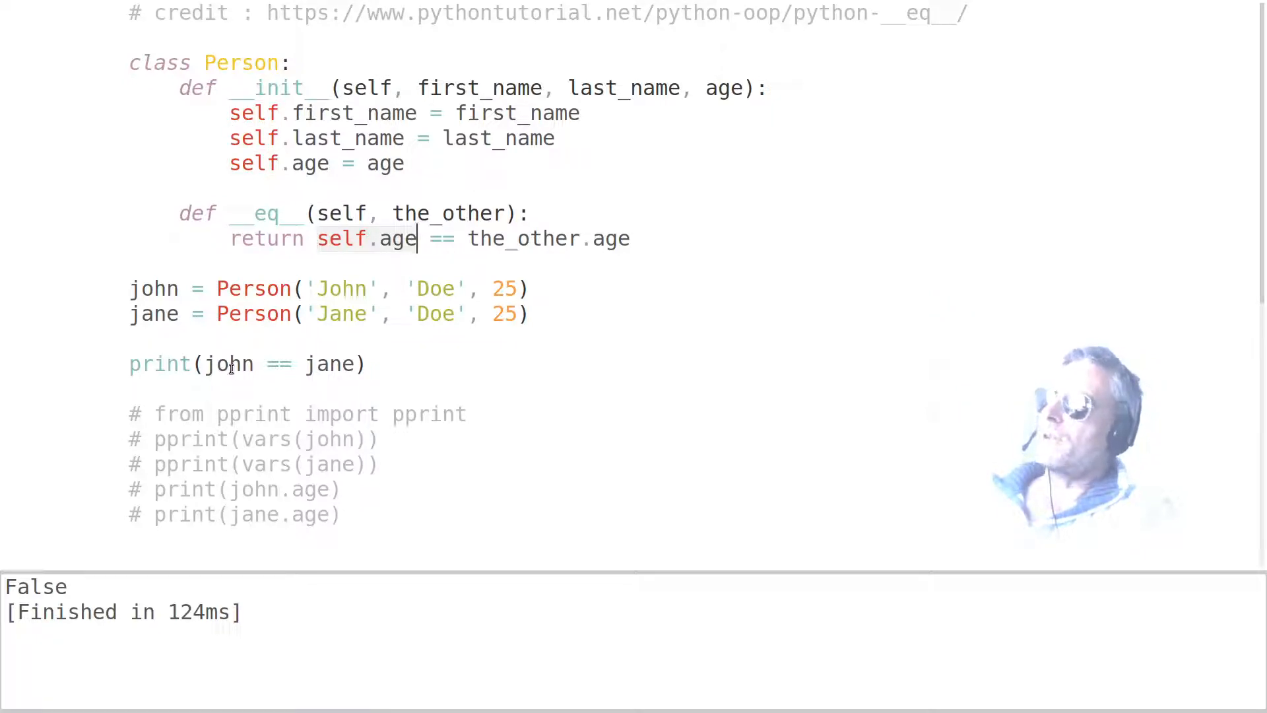
double_click(228, 364)
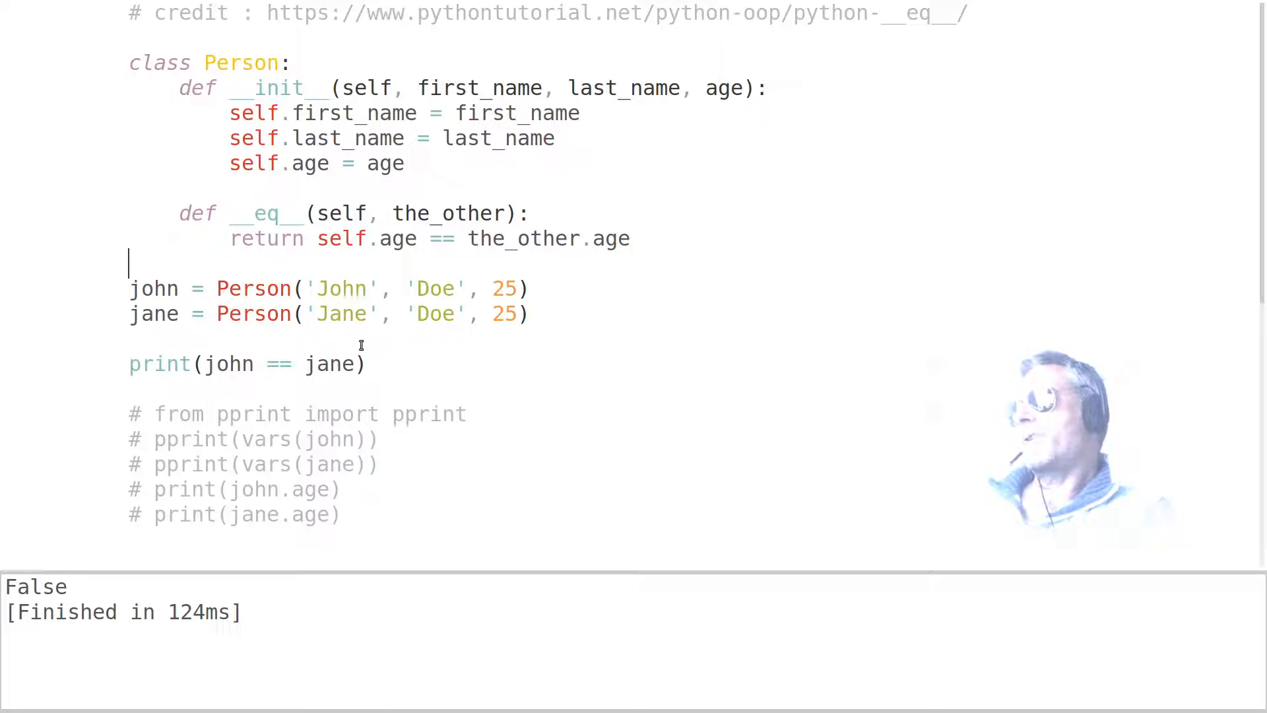
Run the script so print(john == jane) outputs True with the age-based __eq__
click(129, 314)
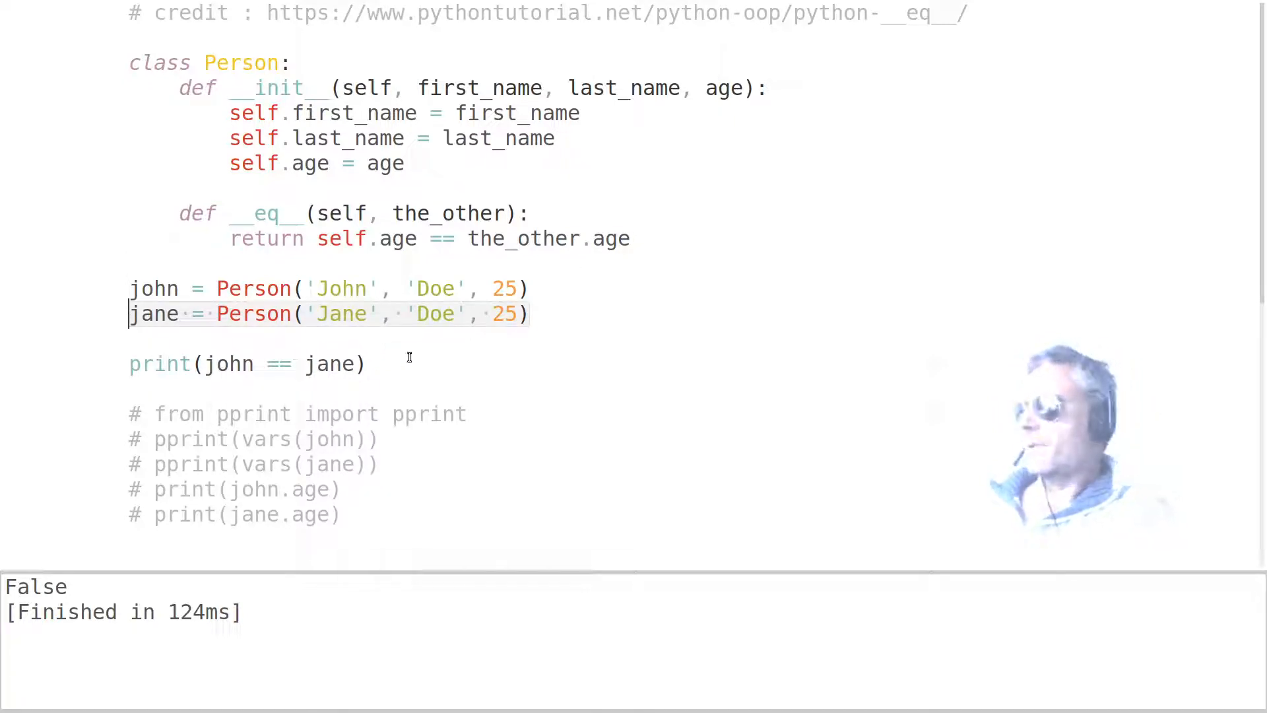
key(ctrl+b)
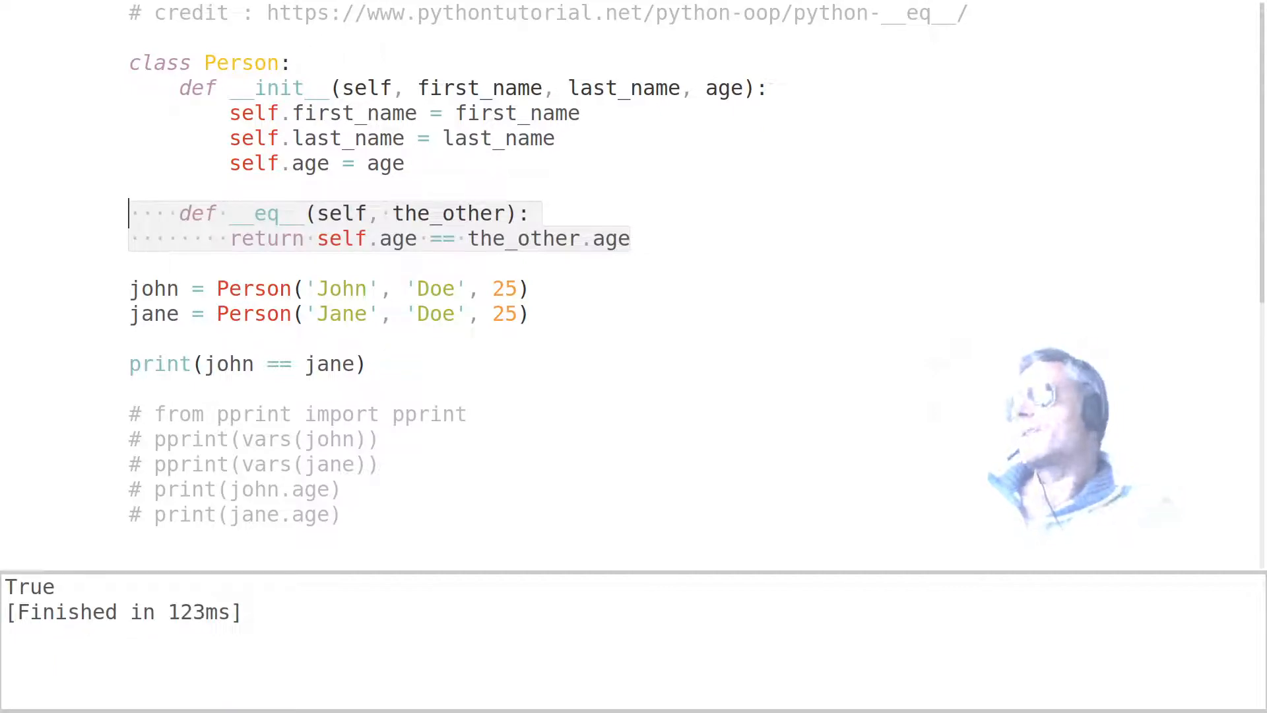
click(129, 260)
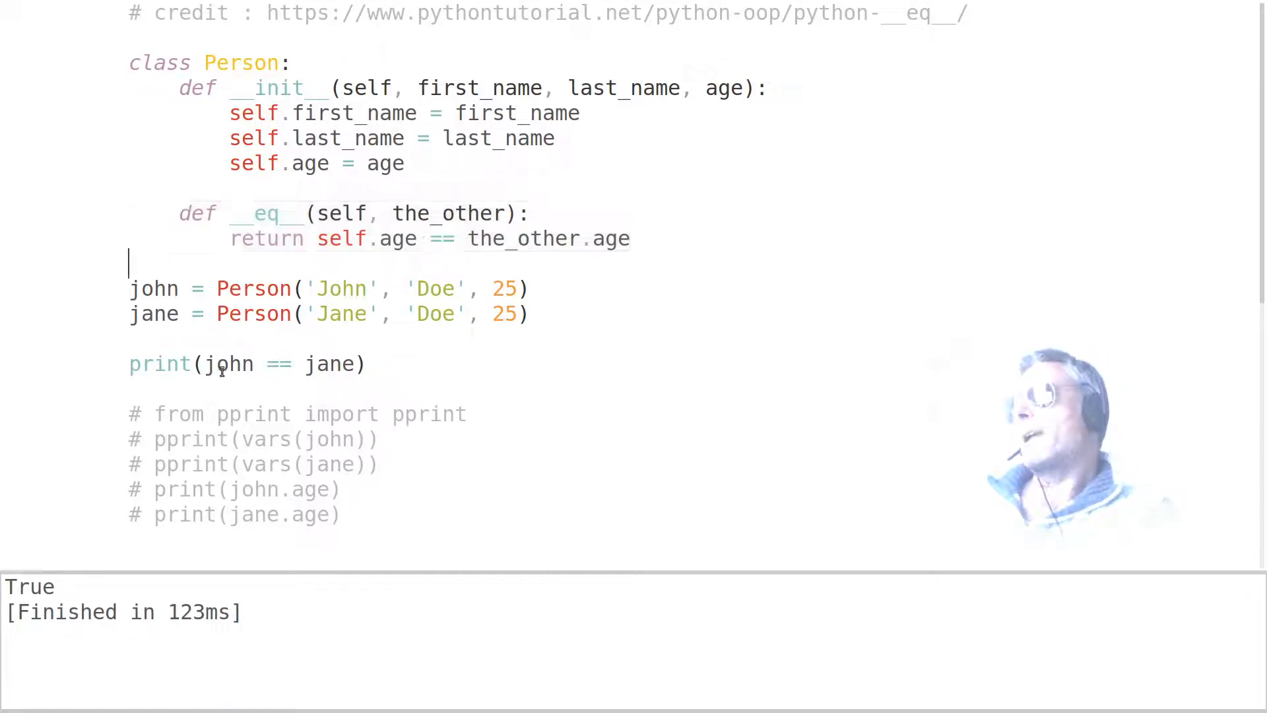
Highlight john in the print call and the __eq__ method while explaining the True result
double_click(230, 364)
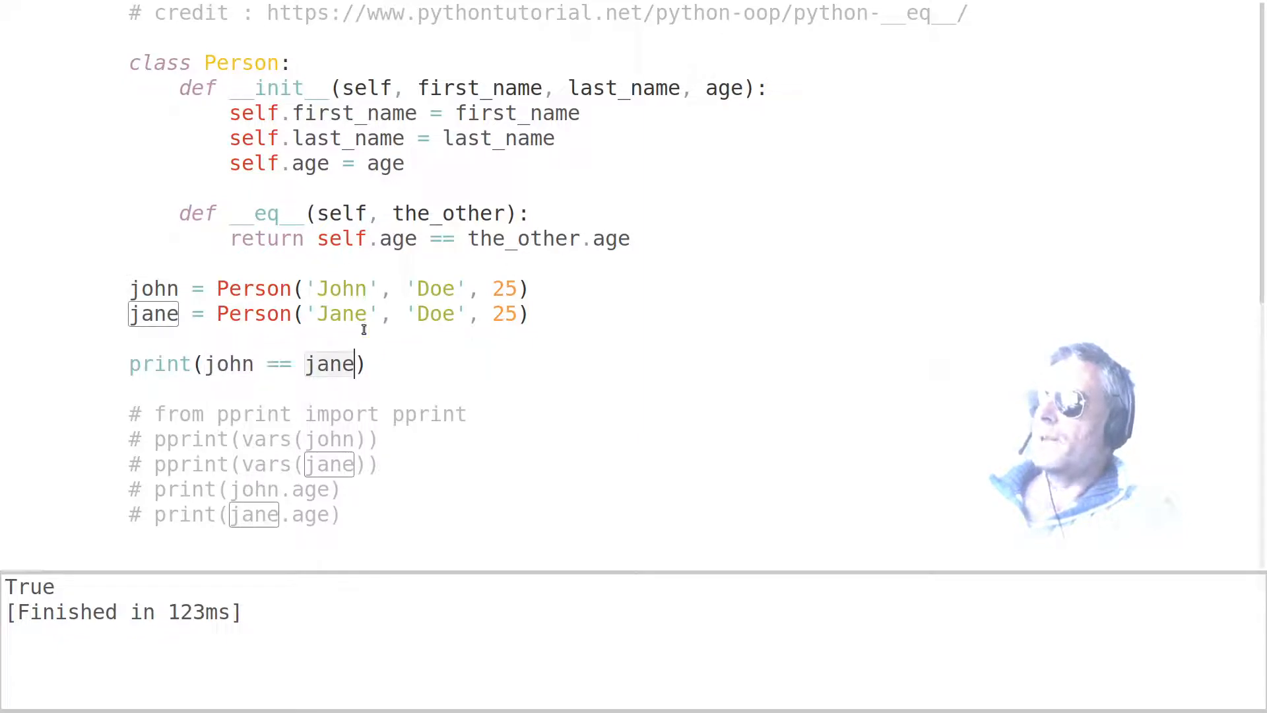
click(631, 239)
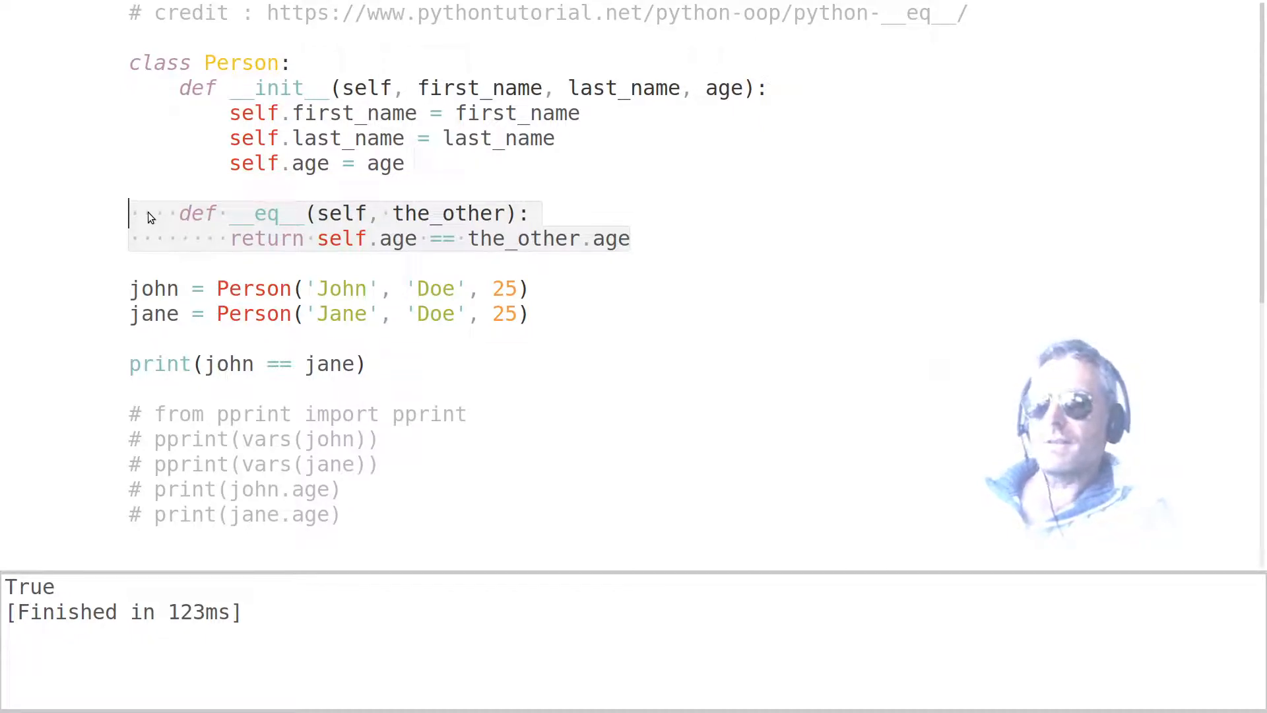
mouse_move(76, 194)
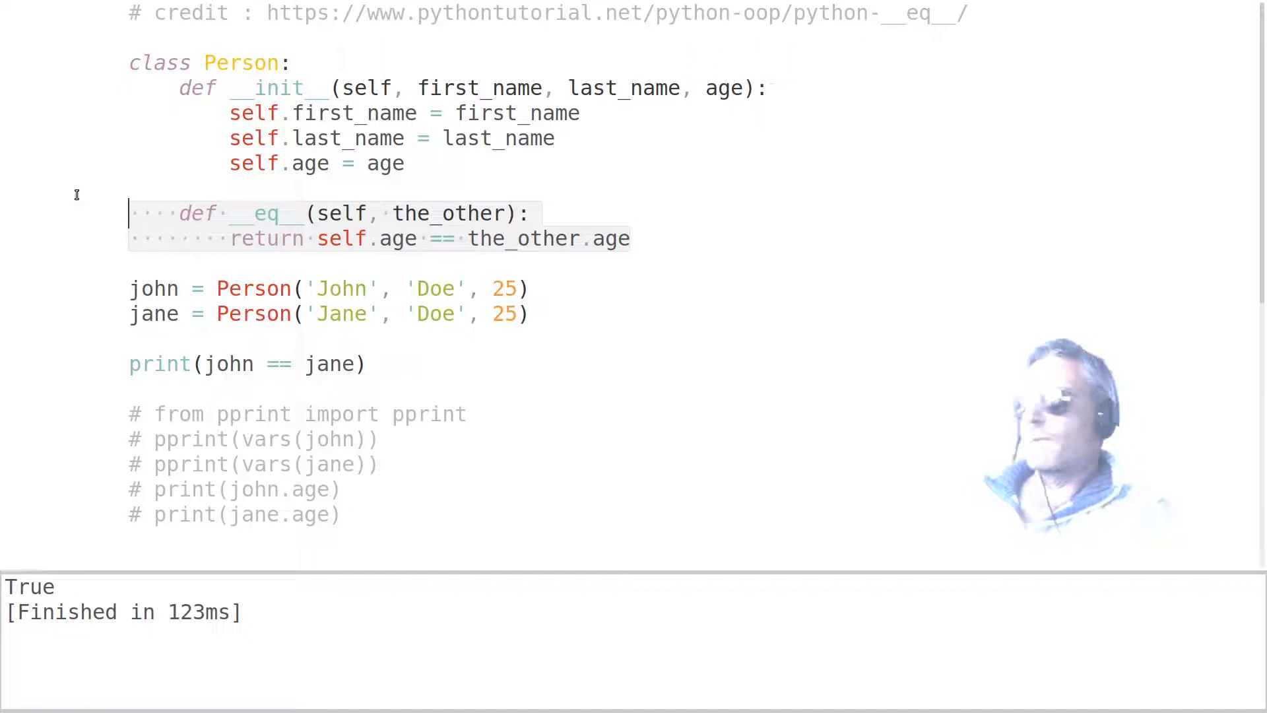
click(201, 214)
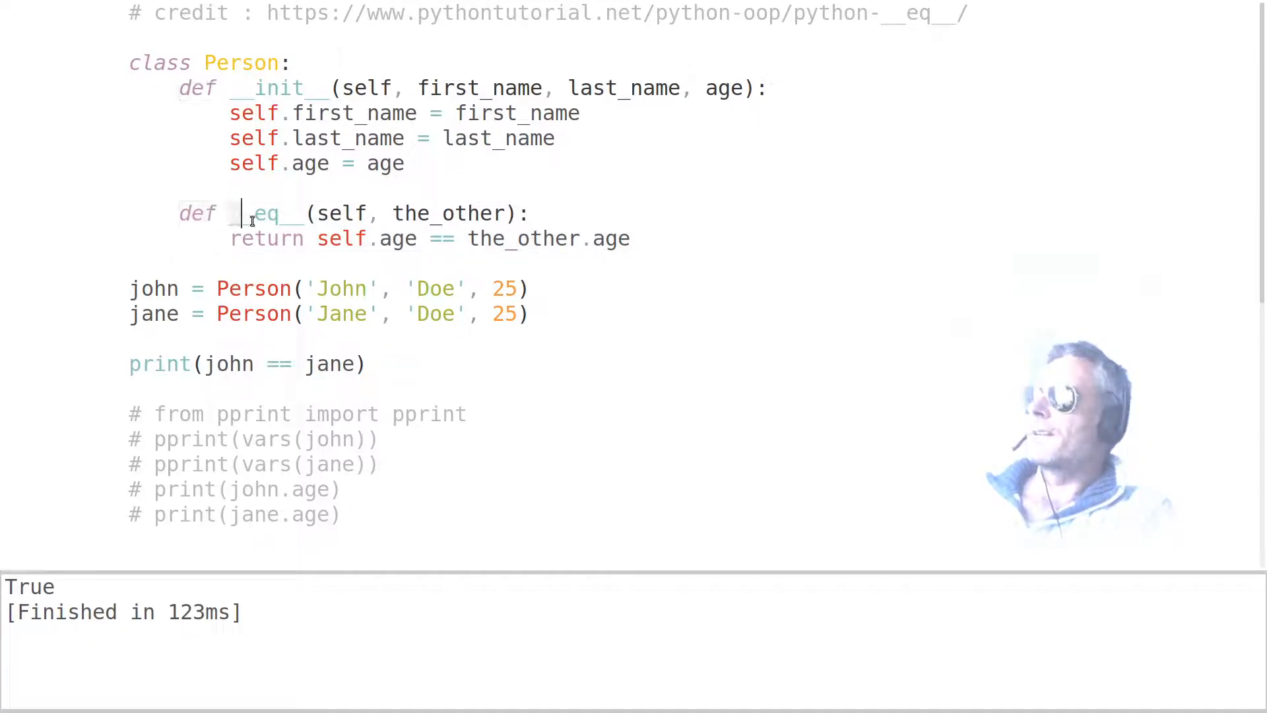
Point out the __eq__ name, then move to the pprint(vars(john)) line to uncomment it
double_click(264, 214)
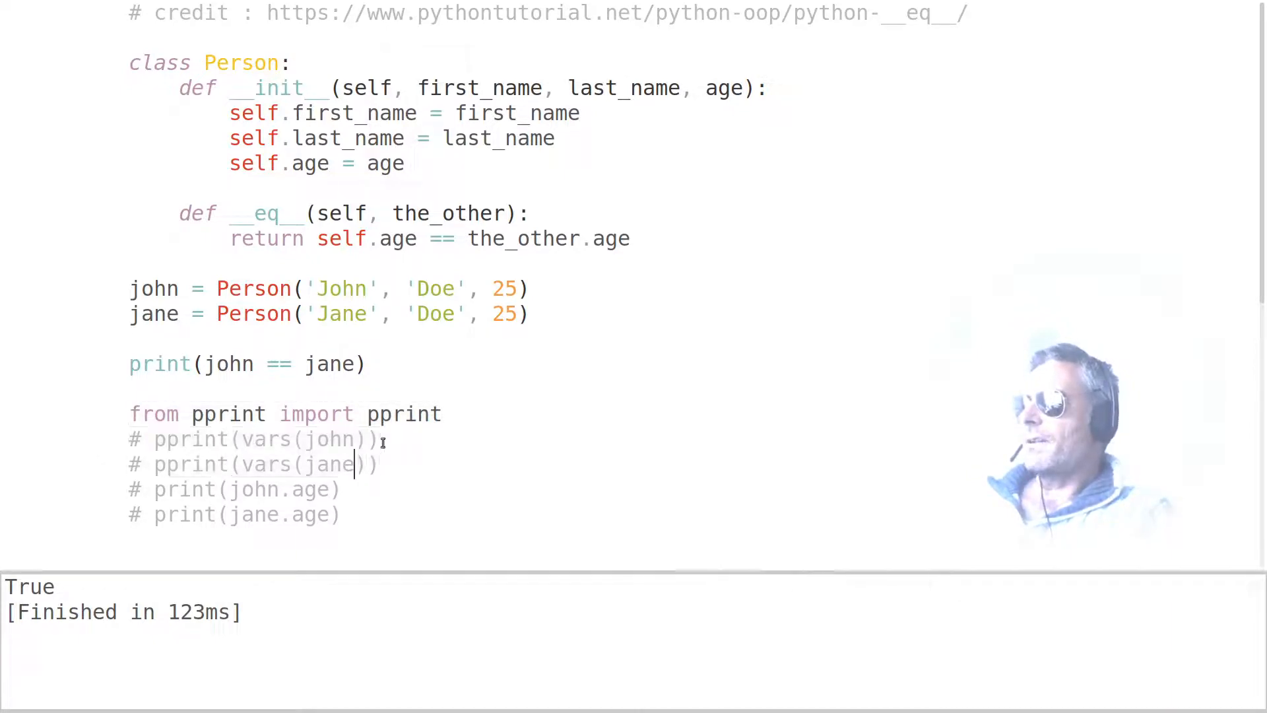
click(153, 438)
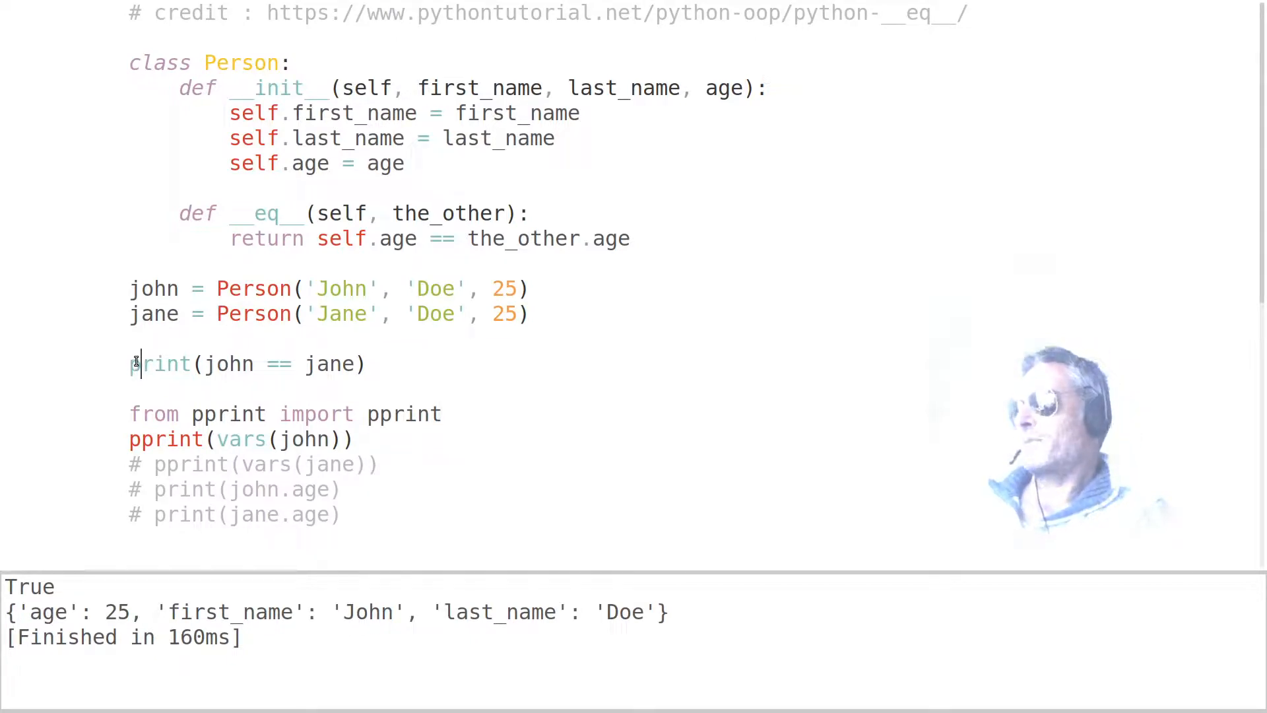
Comment out print(john == jane) so only John's attribute dictionary prints
text(/)
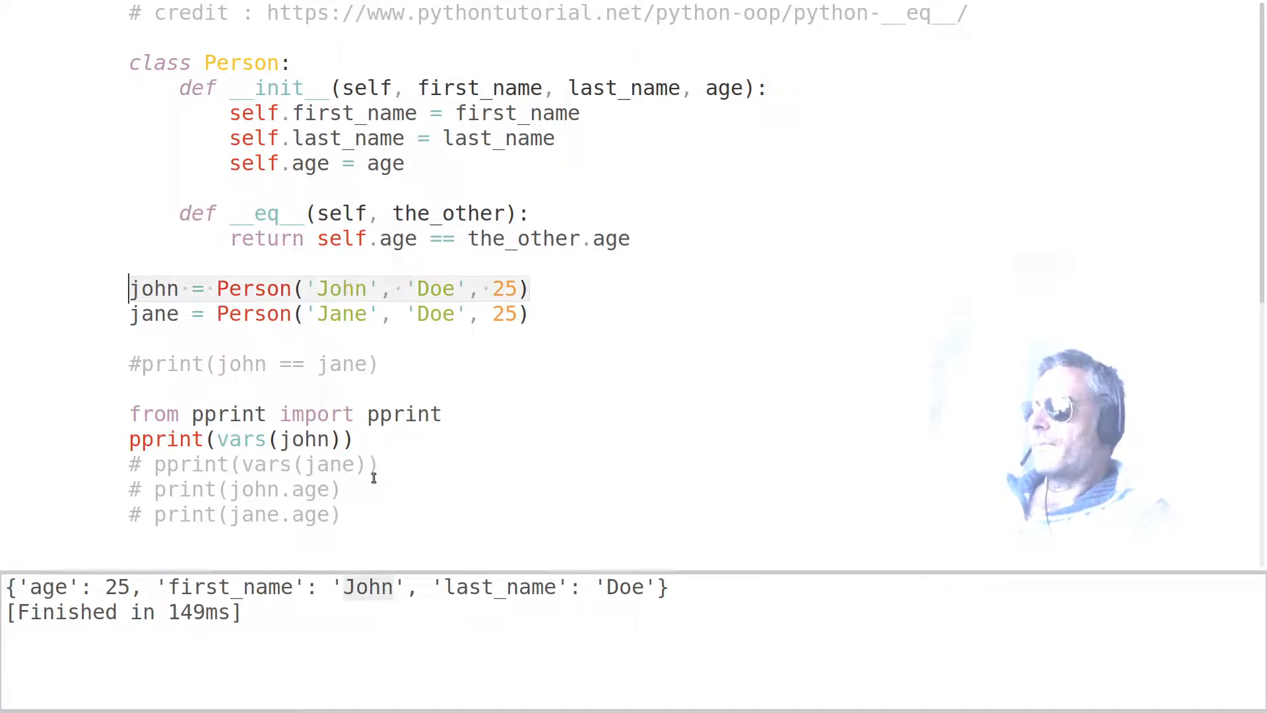
mouse_move(154, 470)
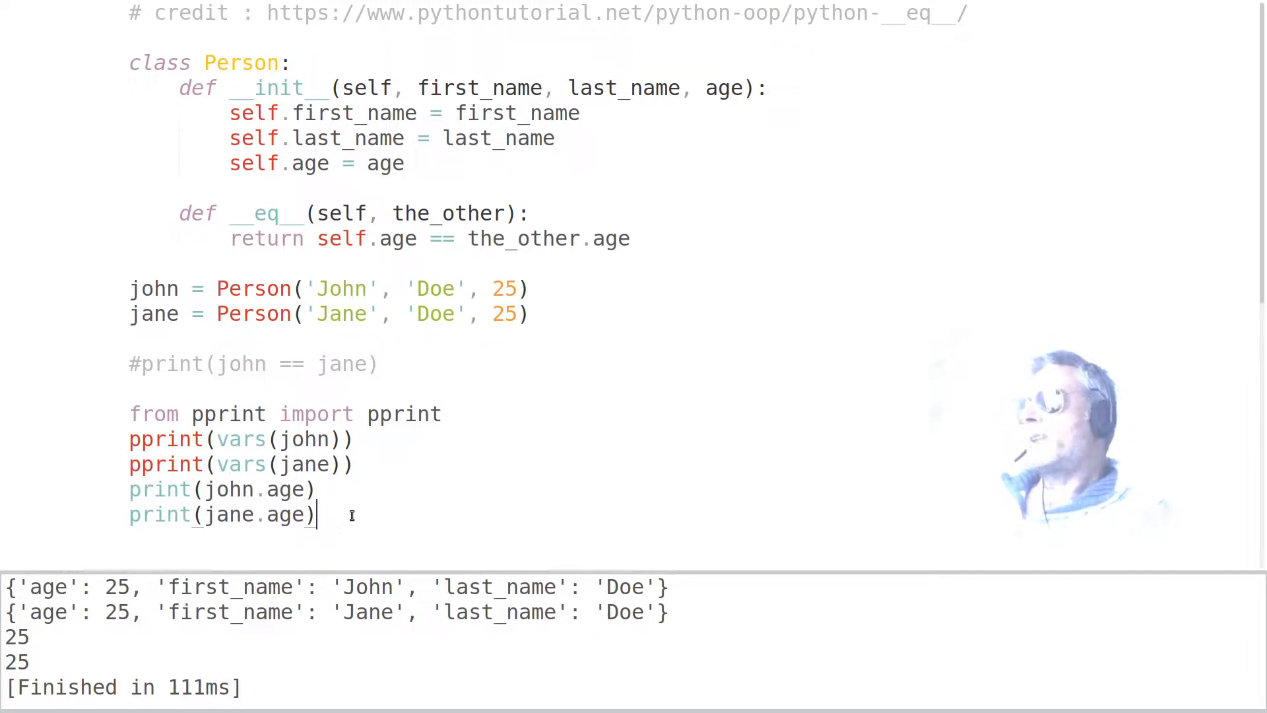
Restore print(john == jane) and start selecting the pprint and age print lines to comment out
double_click(264, 214)
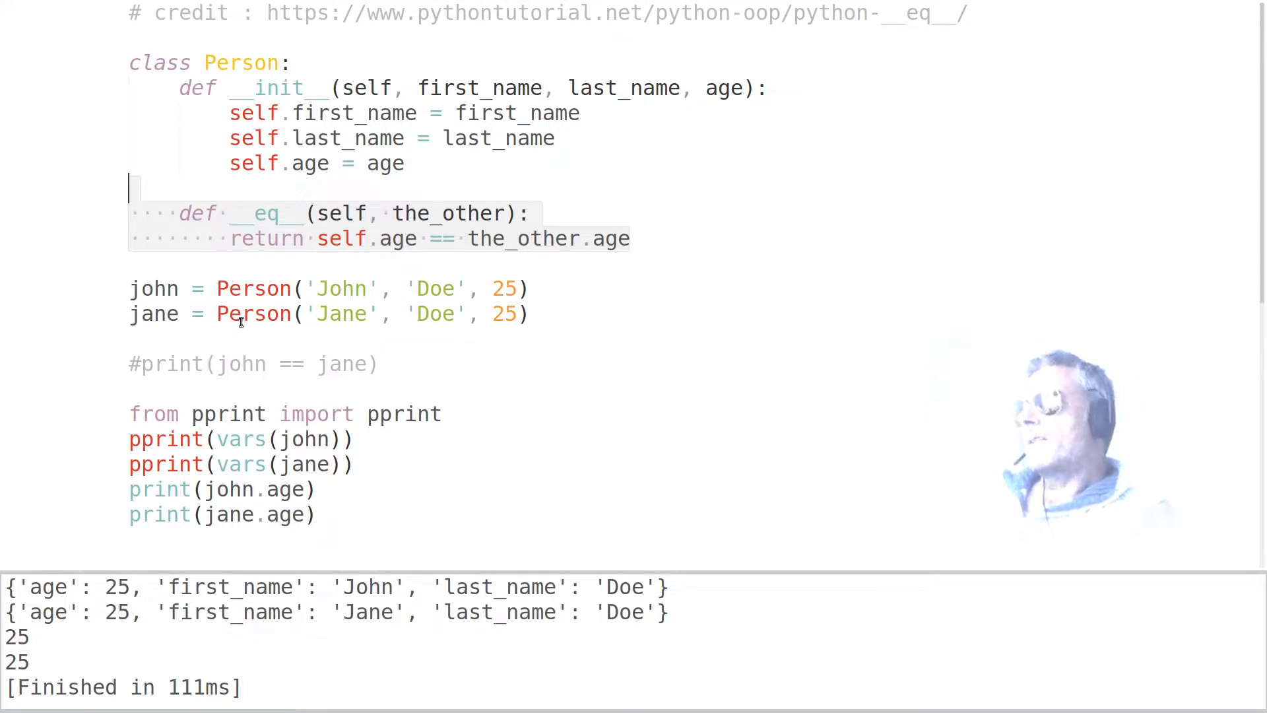
click(570, 239)
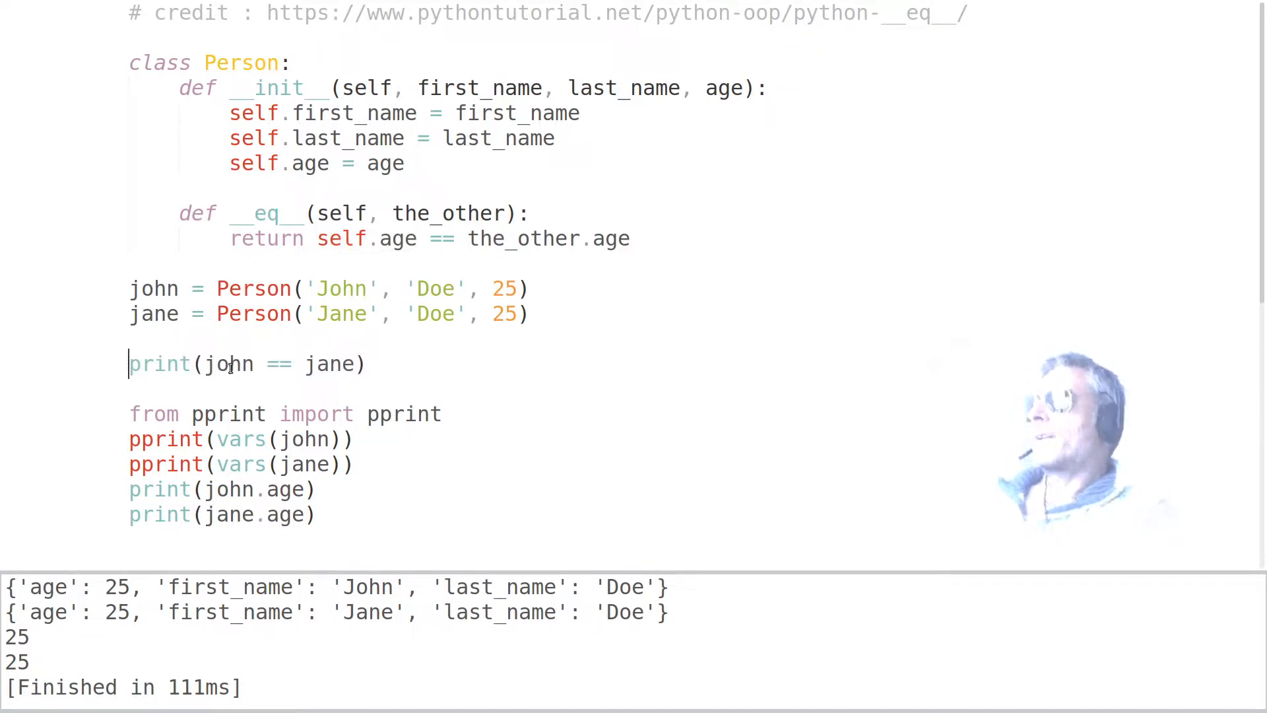
double_click(229, 363)
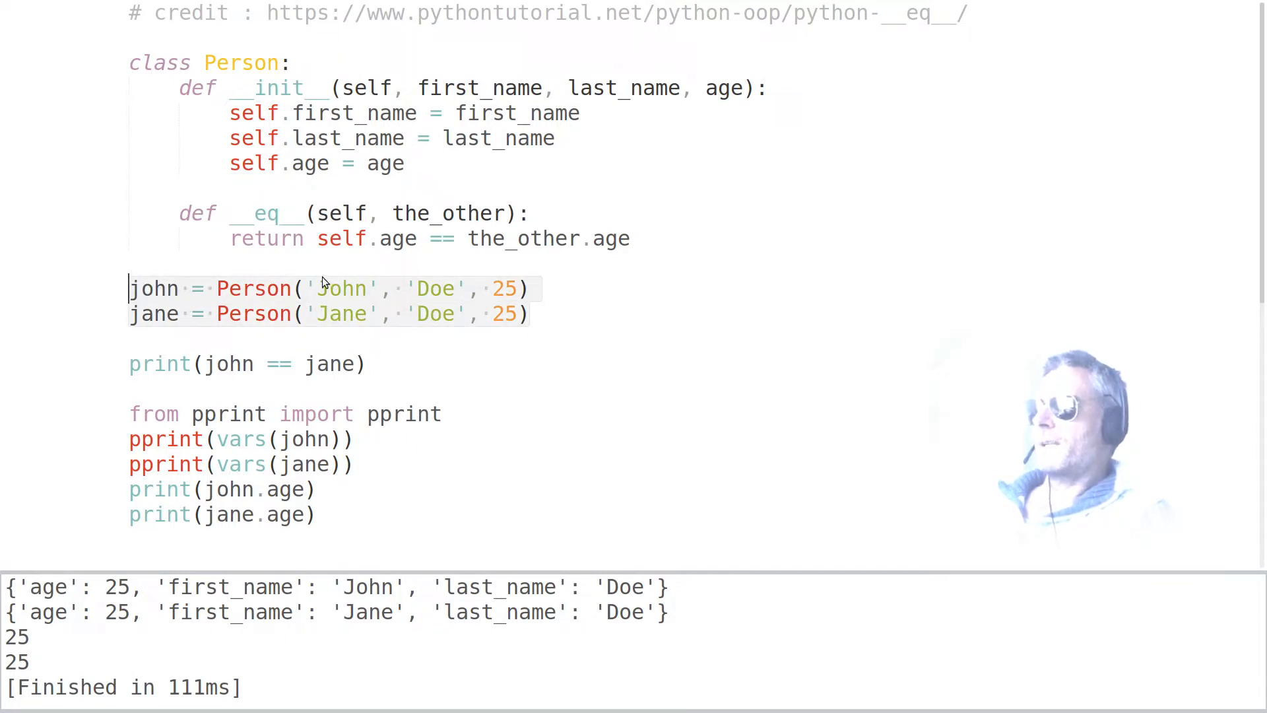
mouse_move(532, 300)
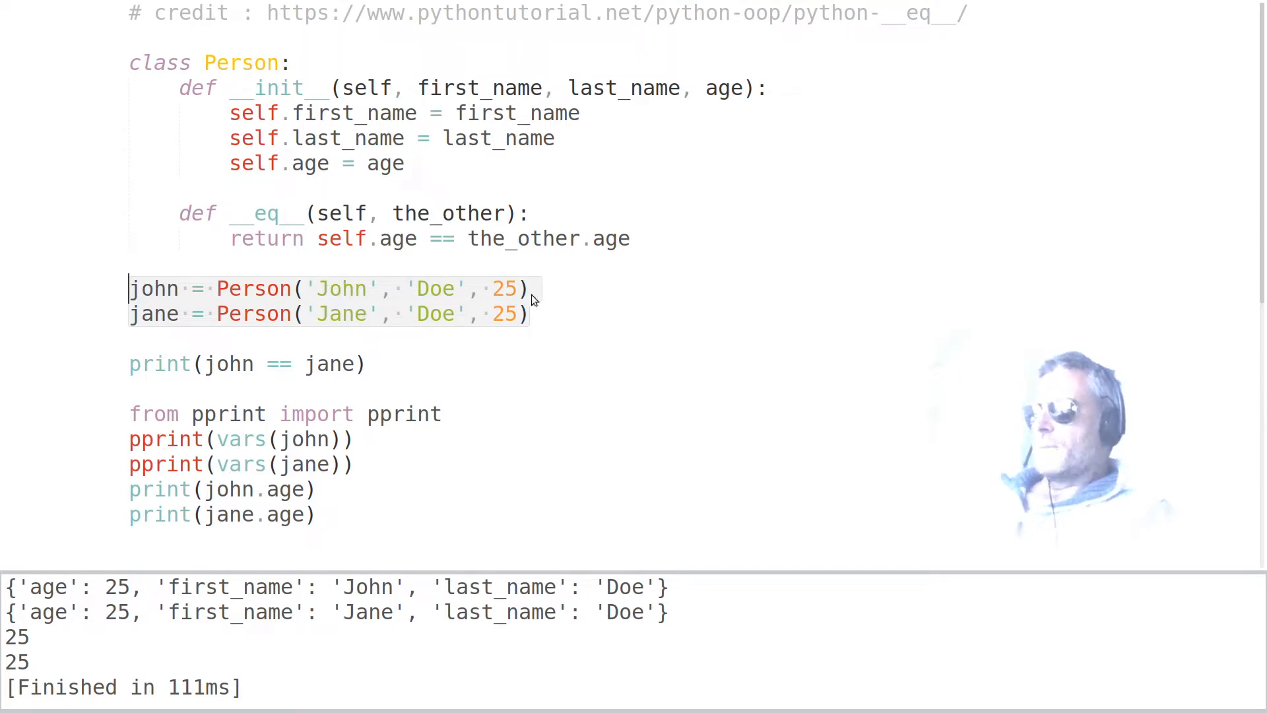
click(527, 290)
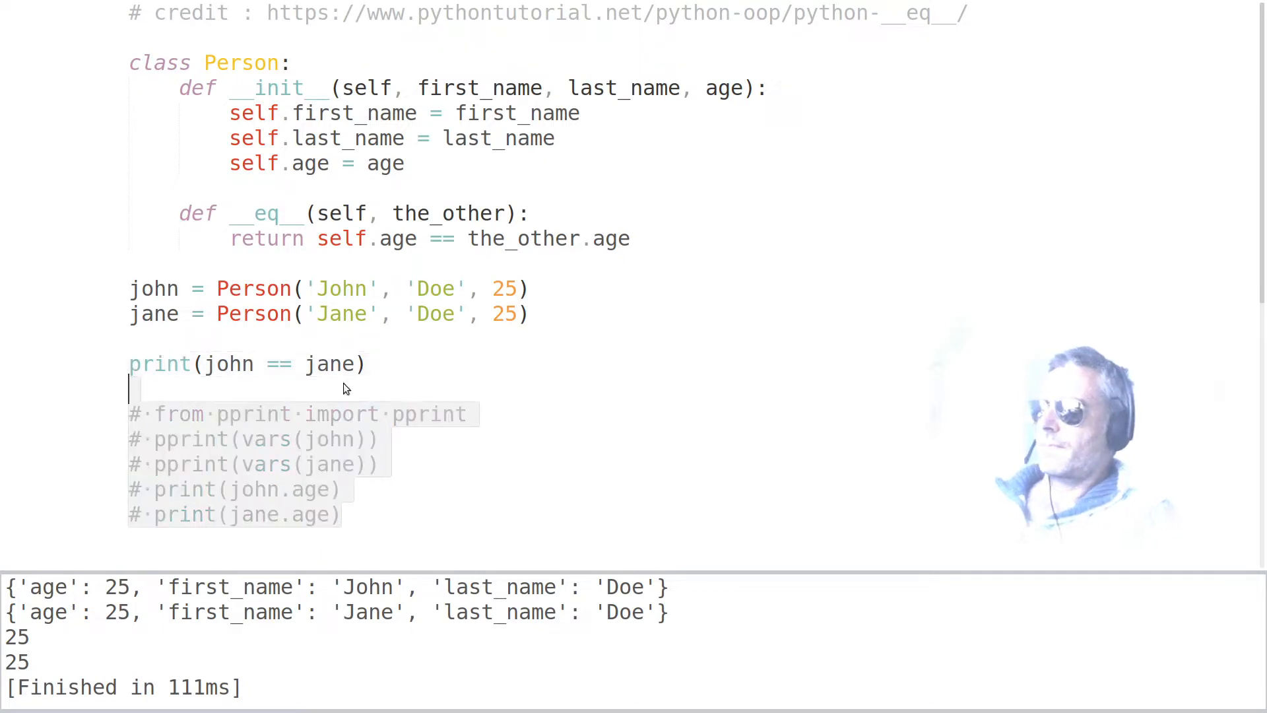
Run the script to print False above both dictionaries and point out the commented __eq__
key(ctrl+b)
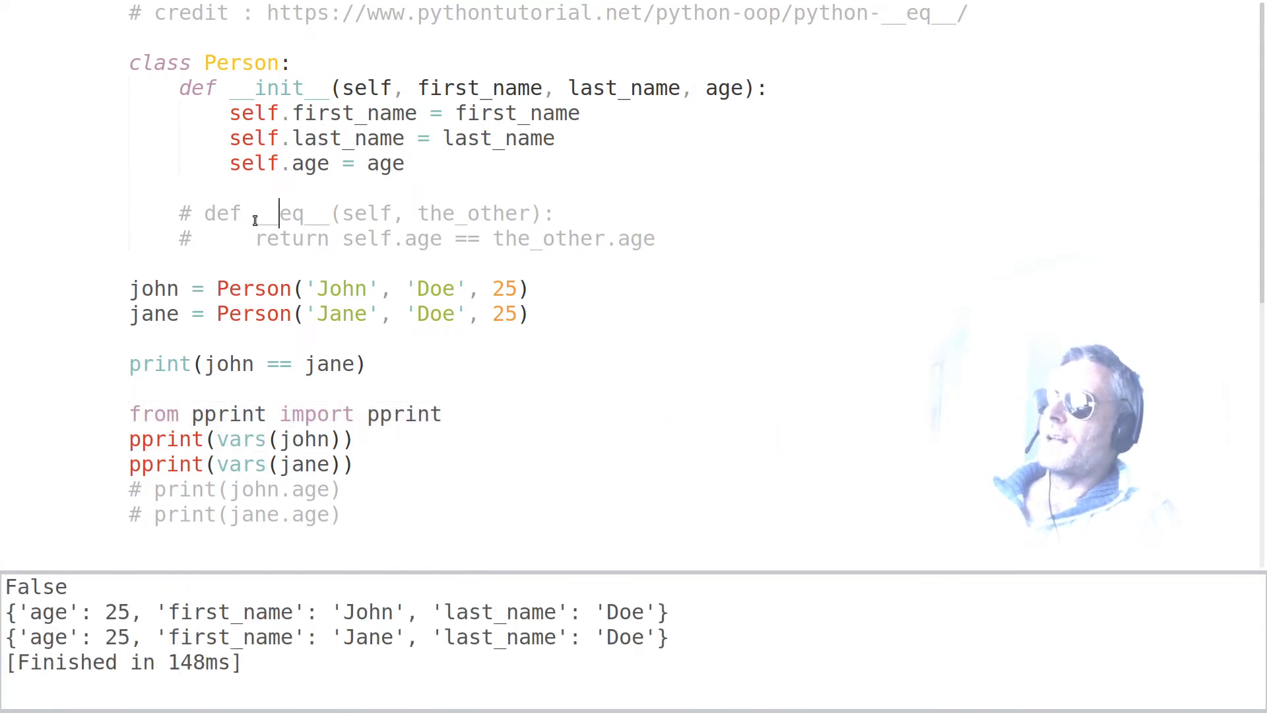
double_click(290, 214)
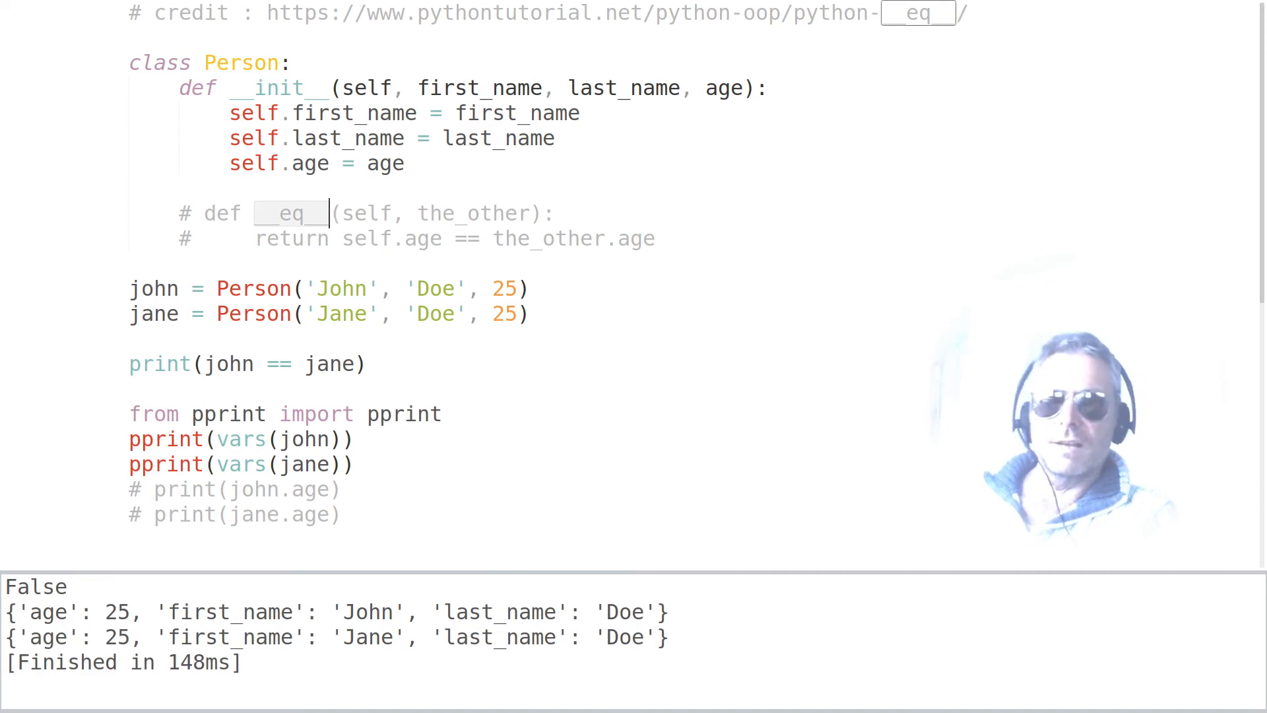